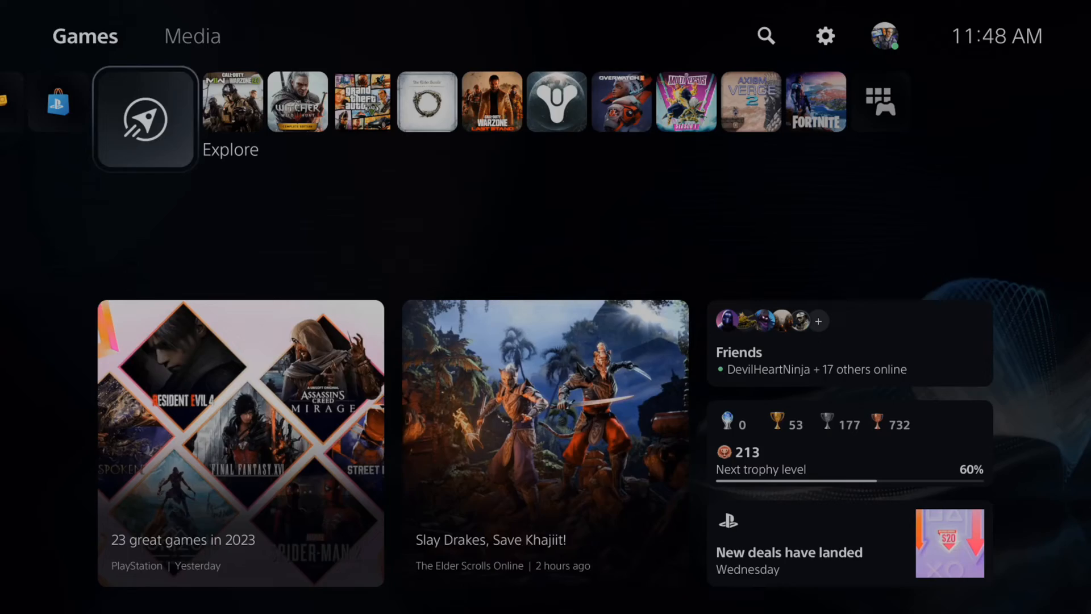
Step: Visit Settings > Users and Accounts for the Sign Out option, then return to the settings list
click(926, 574)
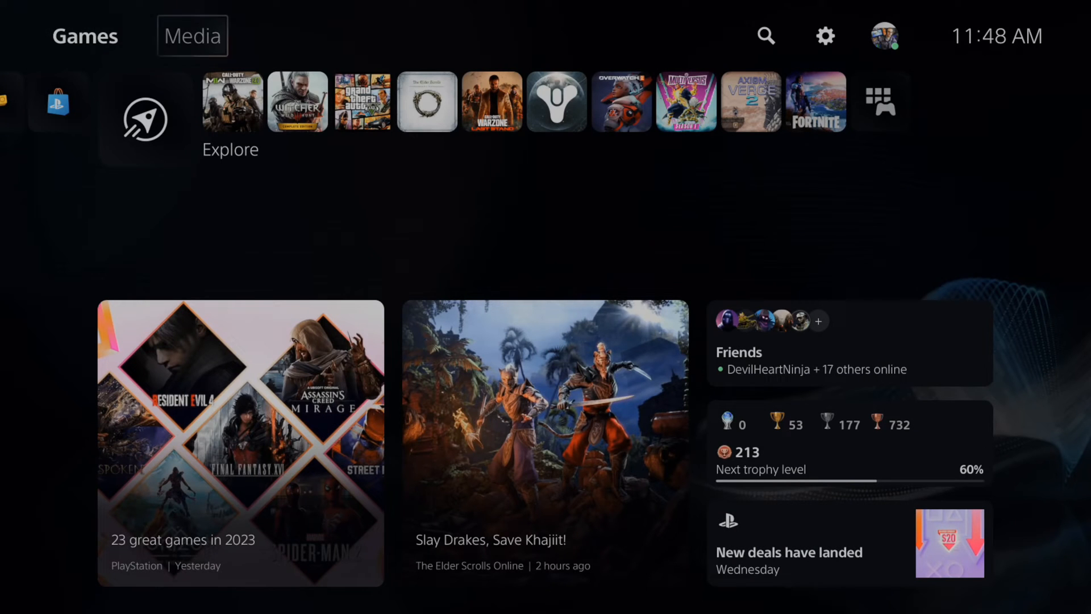
click(825, 35)
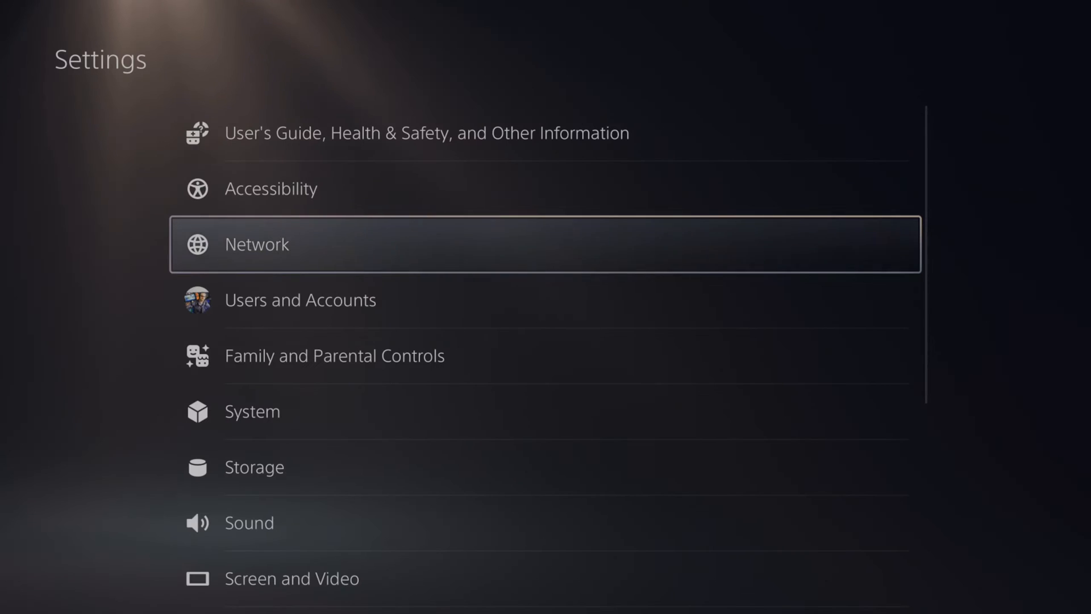
click(300, 299)
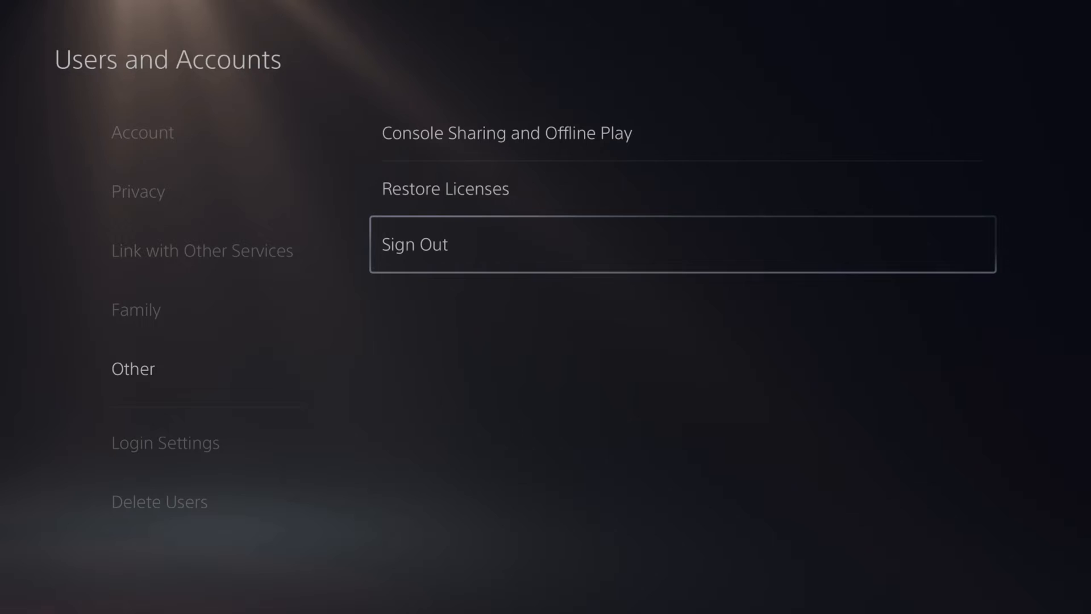
key(Escape)
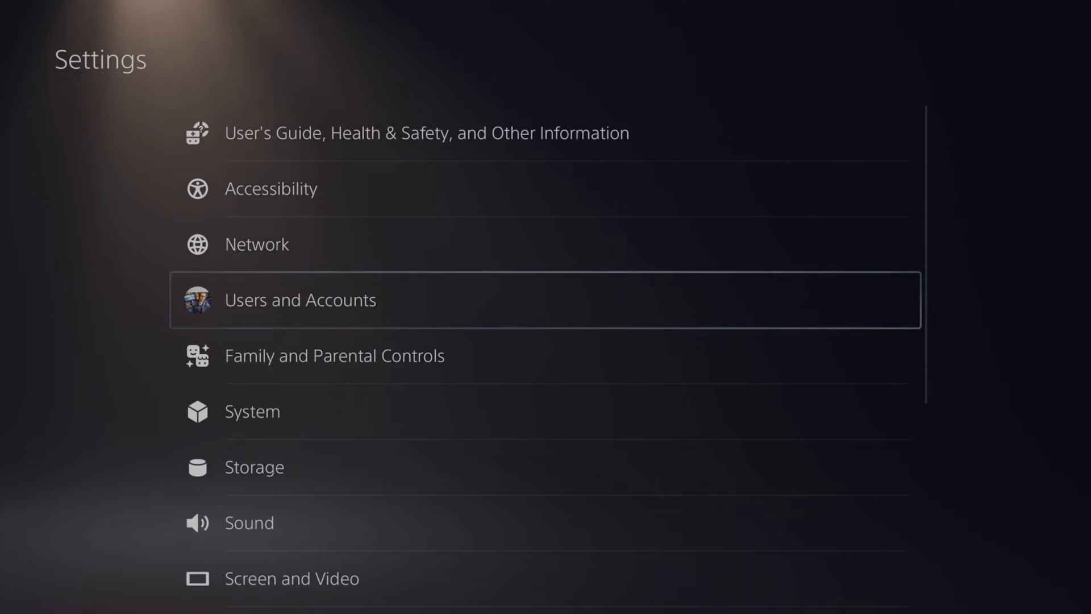
Step: Reach Wired LAN 1's Advanced Settings through Network > Set Up Internet Connection
click(257, 244)
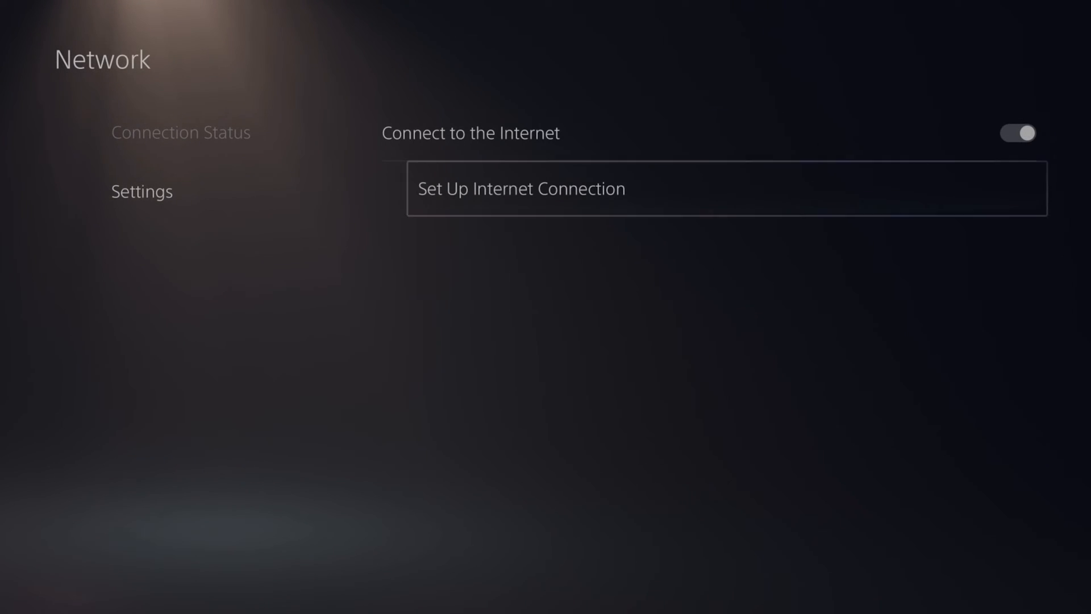
click(521, 188)
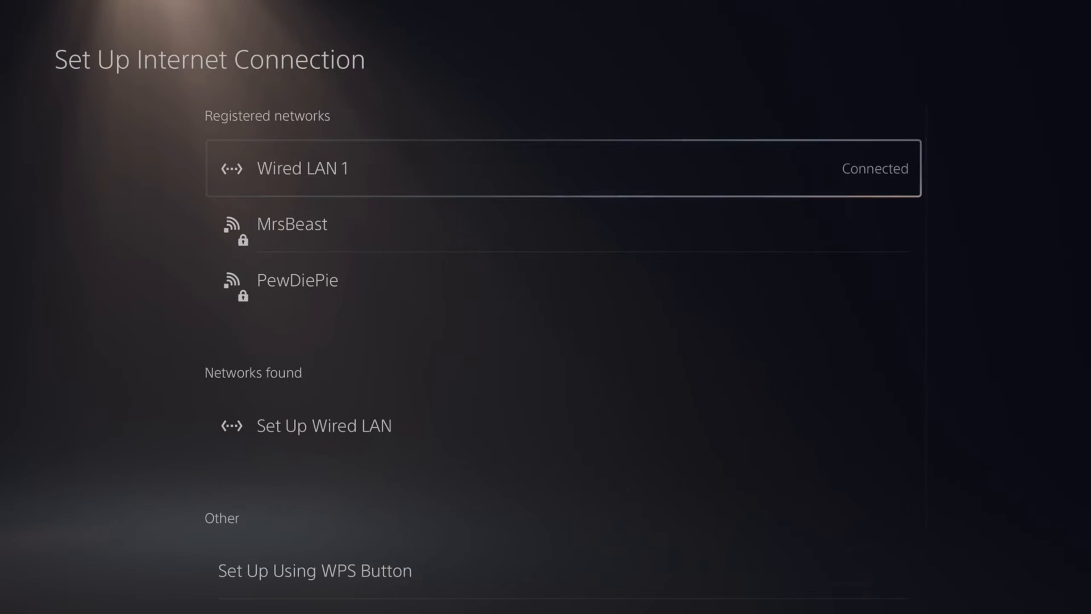
click(564, 168)
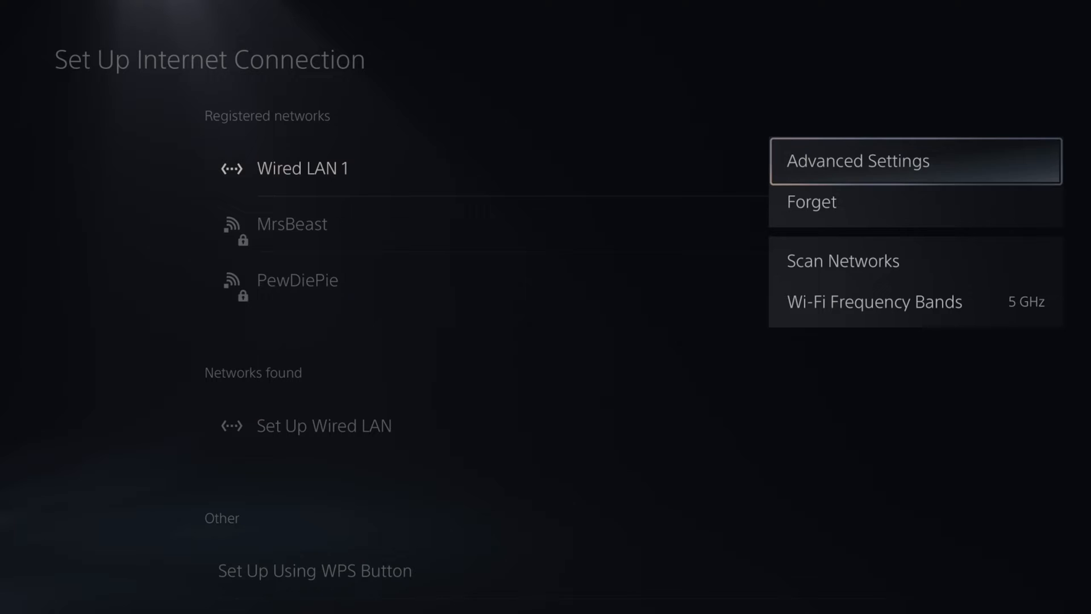
click(857, 160)
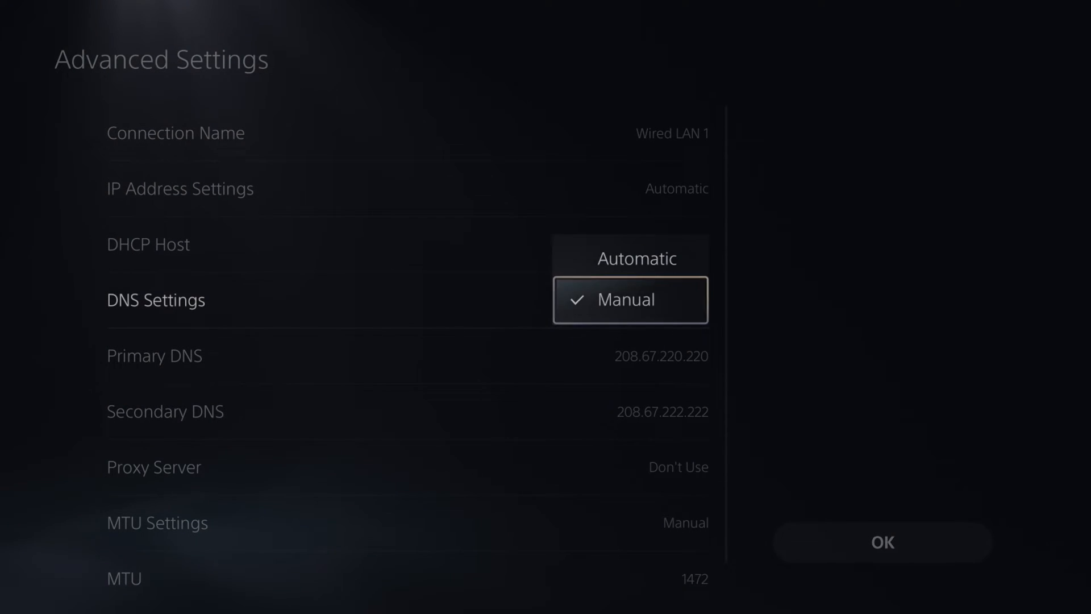
Step: Set manual DNS with primary 8.8.8.8 and secondary 8.8.4.4, and check MTU 1472
click(626, 300)
text(8.8.)
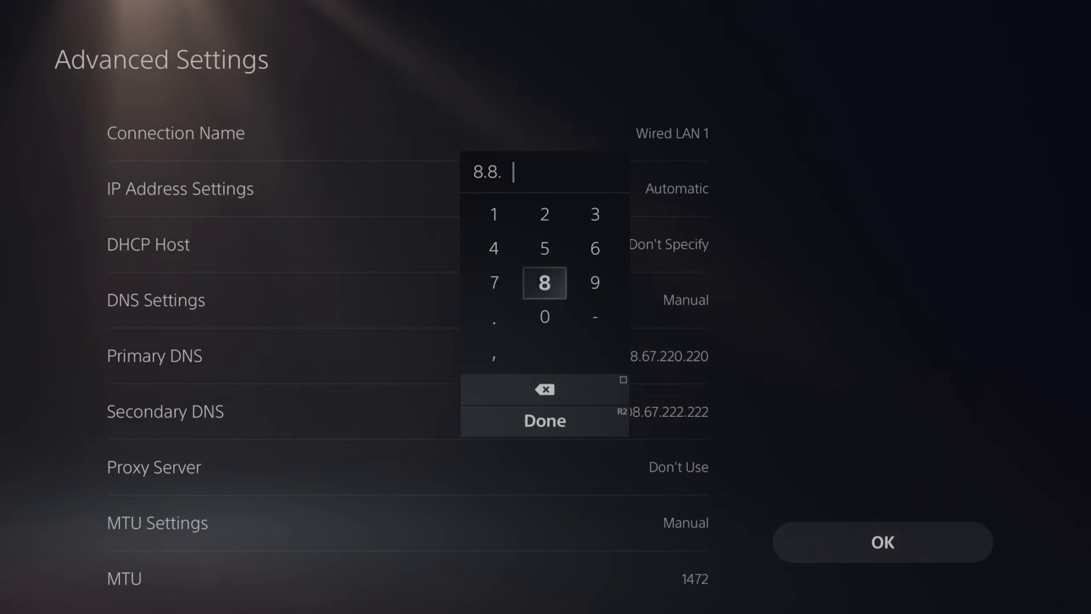
click(545, 420)
text(8.8.4.)
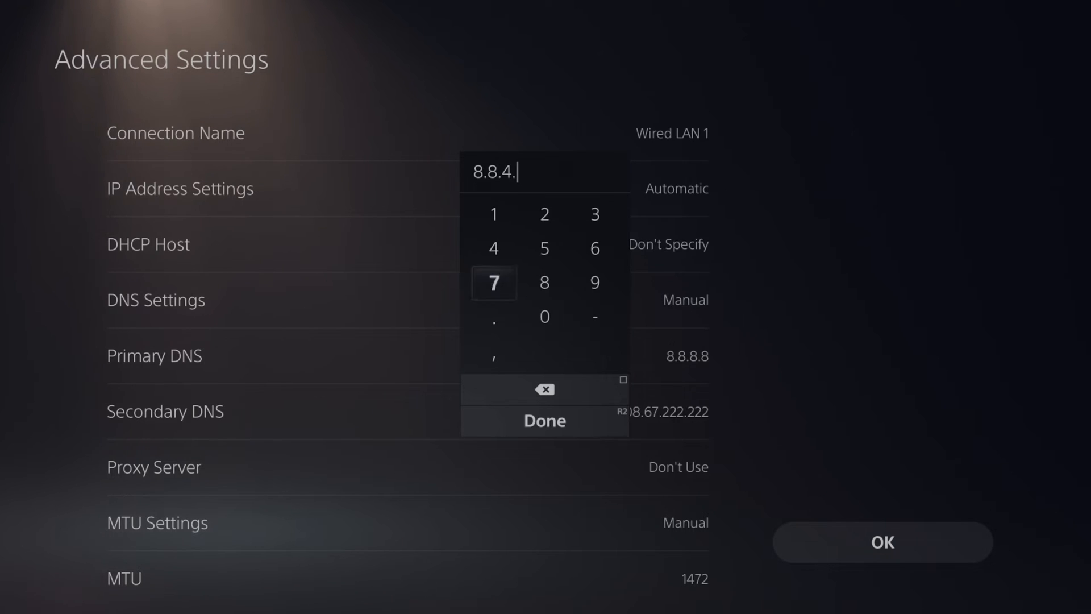
click(544, 420)
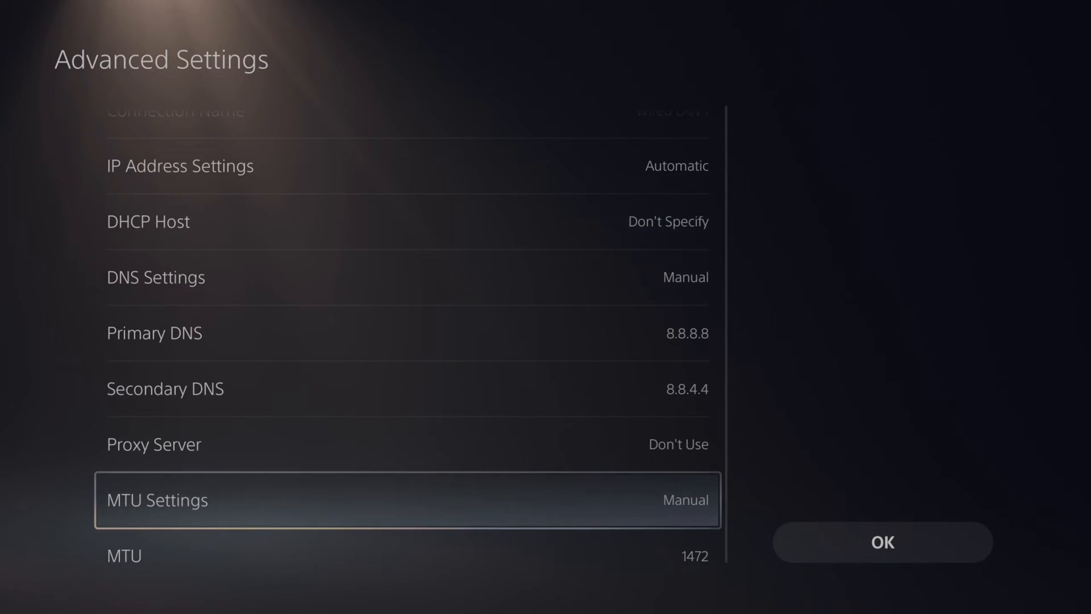
click(406, 499)
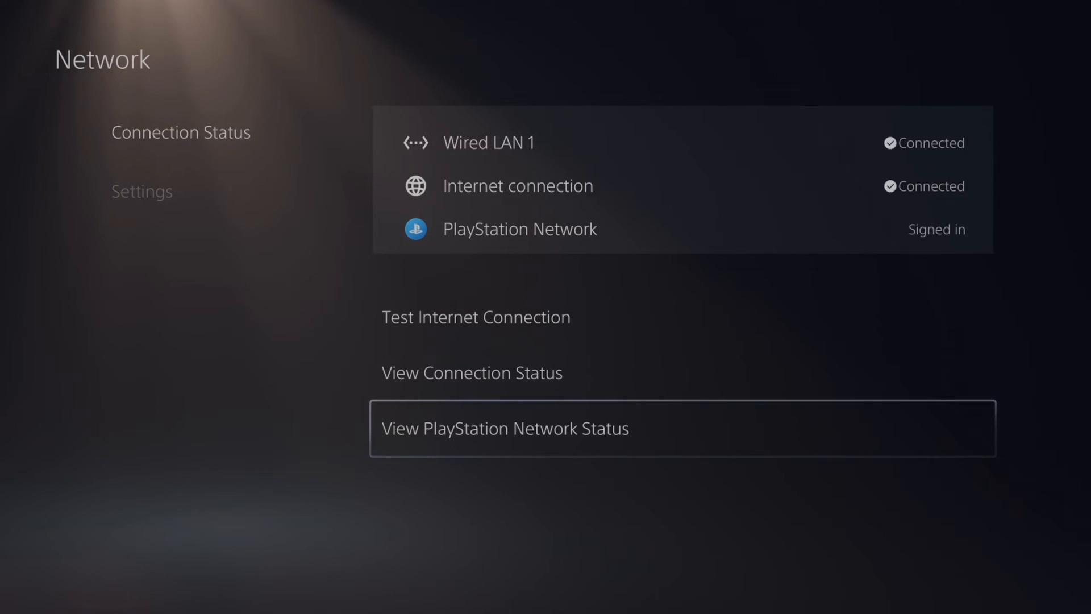
click(504, 428)
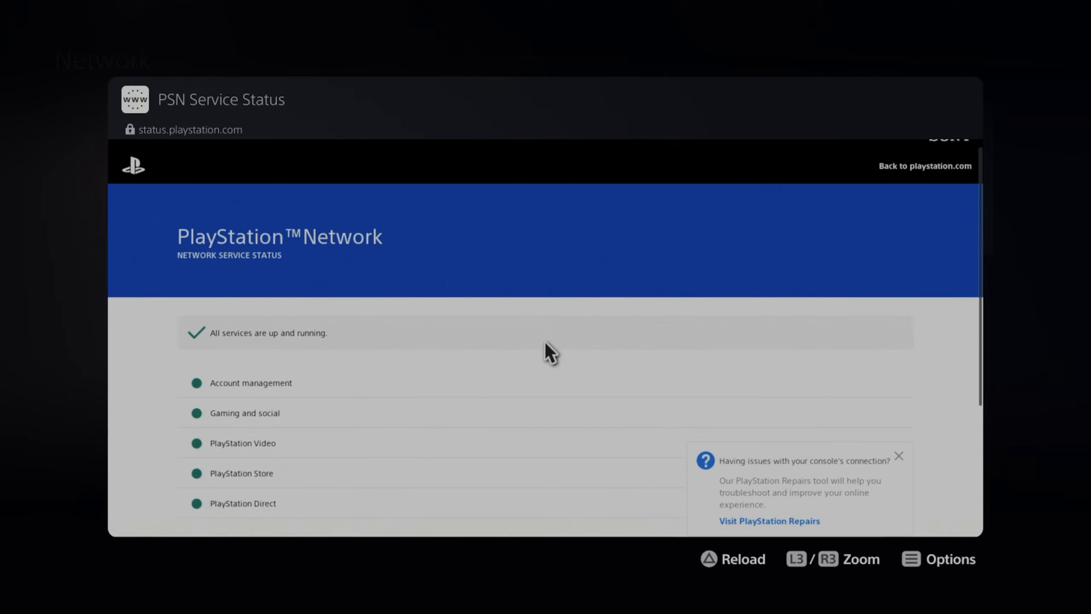
scroll(down, 3)
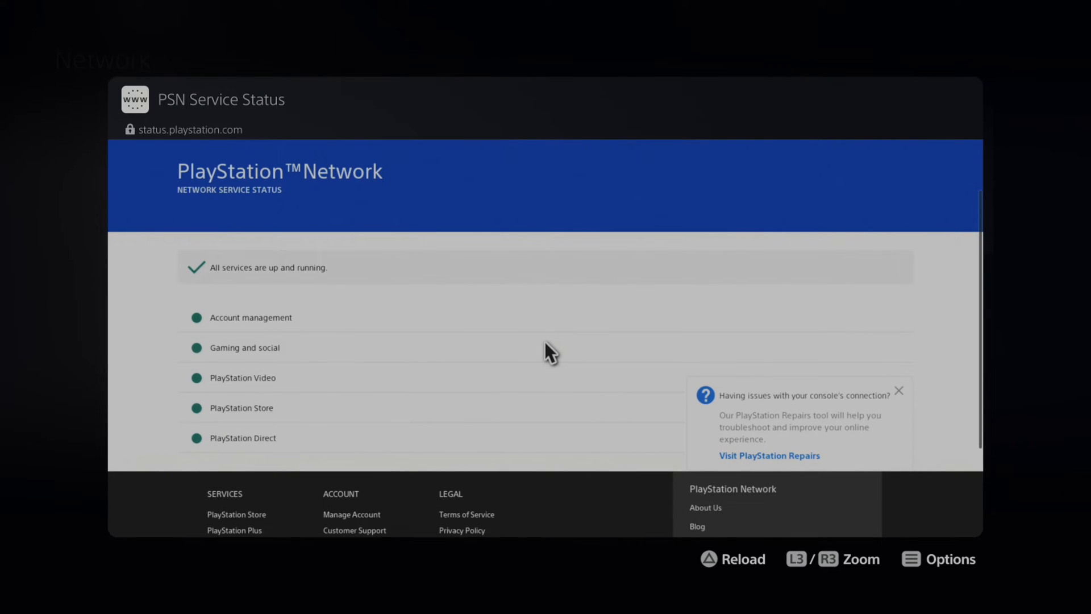
mouse_move(188, 394)
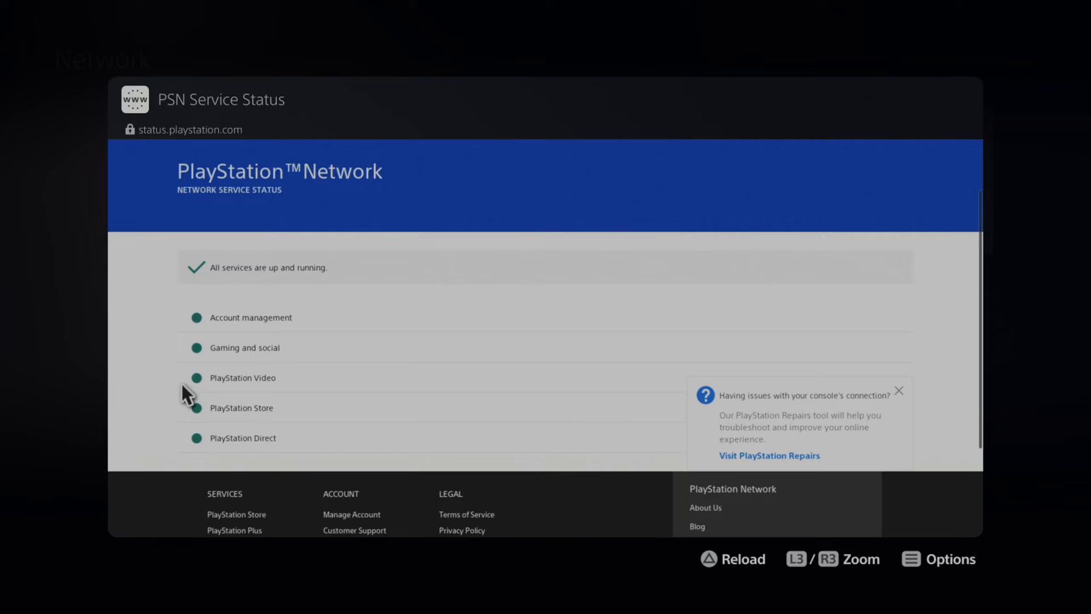
mouse_move(249, 359)
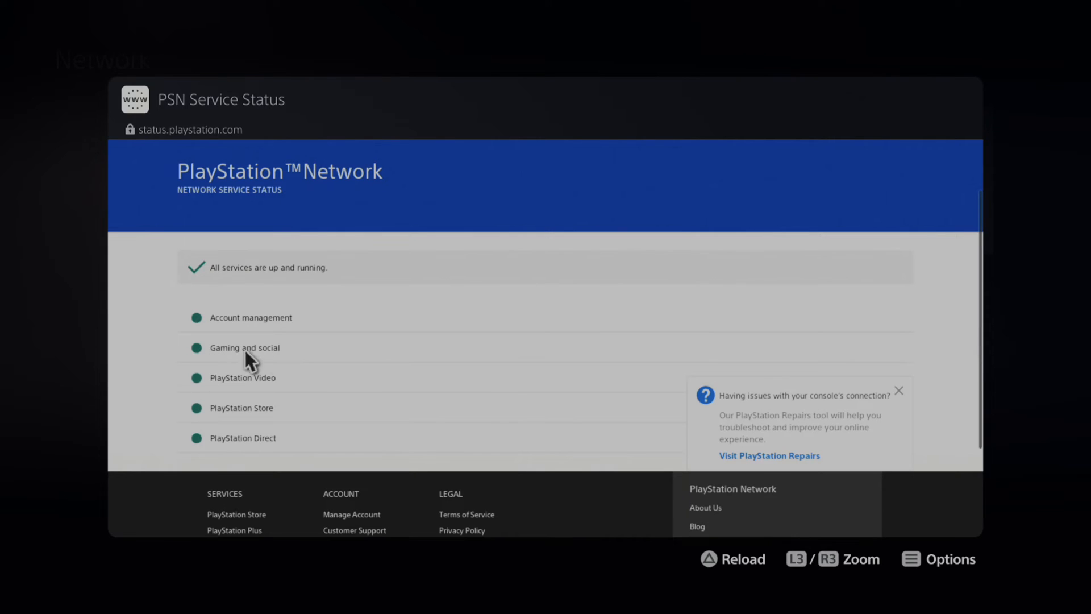
mouse_move(270, 326)
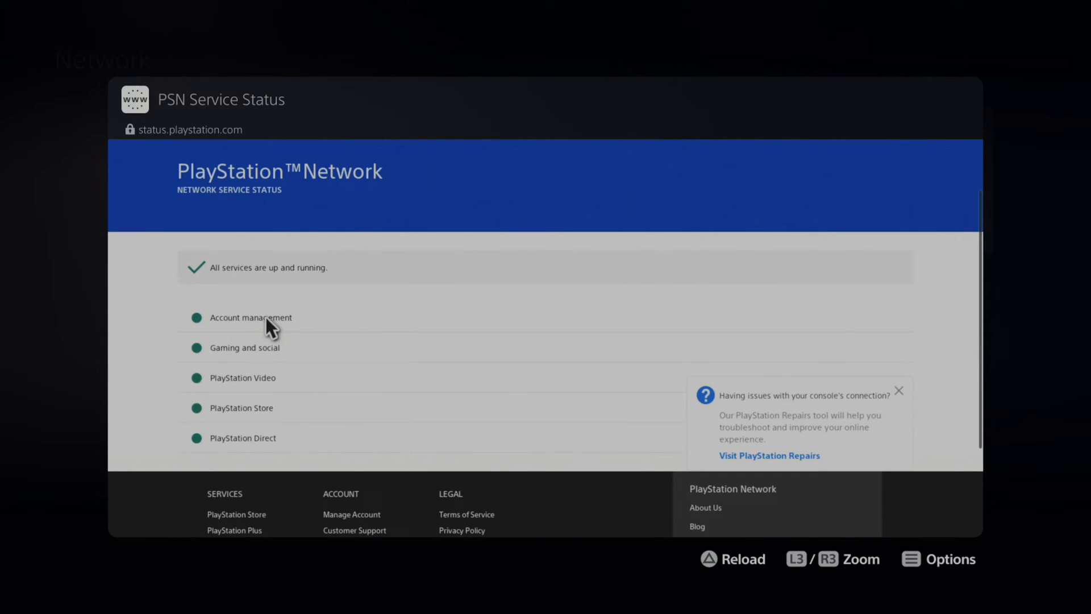
mouse_move(153, 325)
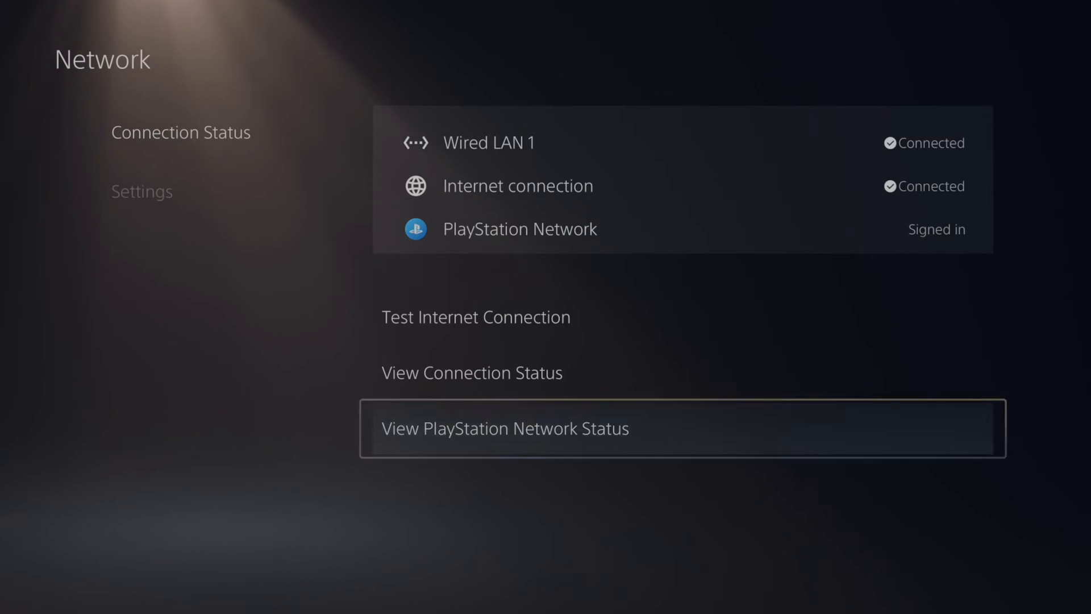
Step: Turn off the PS5 from the Control Center power options
click(926, 574)
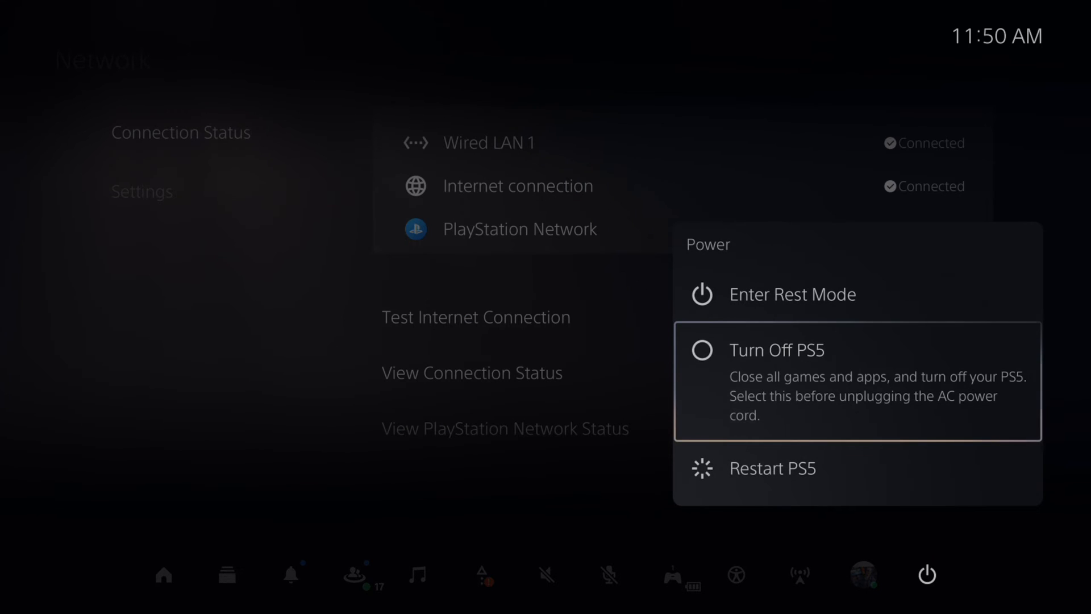
click(778, 349)
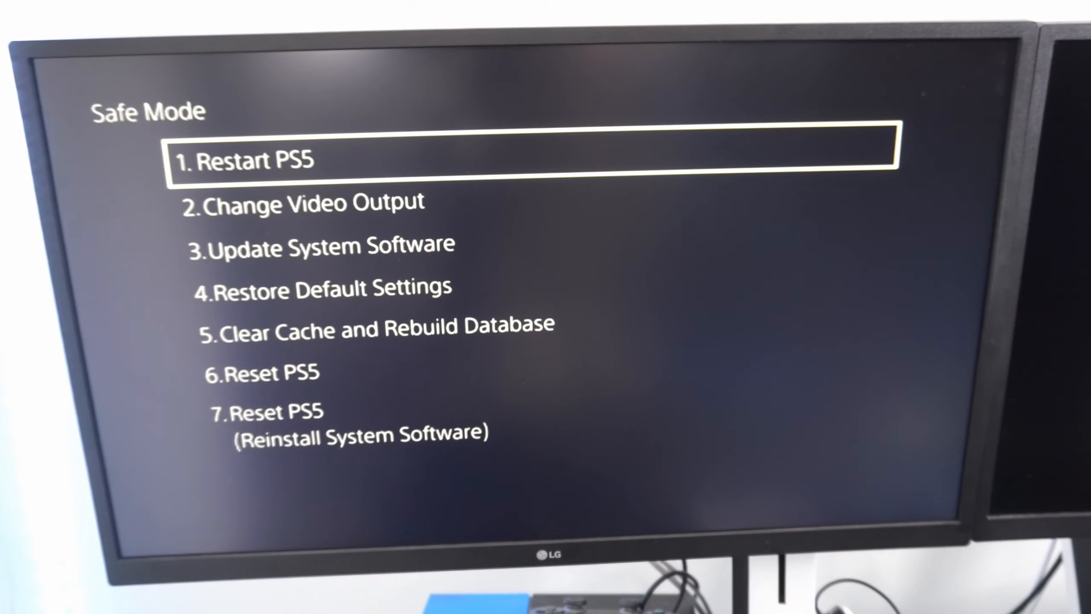
Step: Choose Clear Cache and Rebuild Database, then Rebuild Database
key(down)
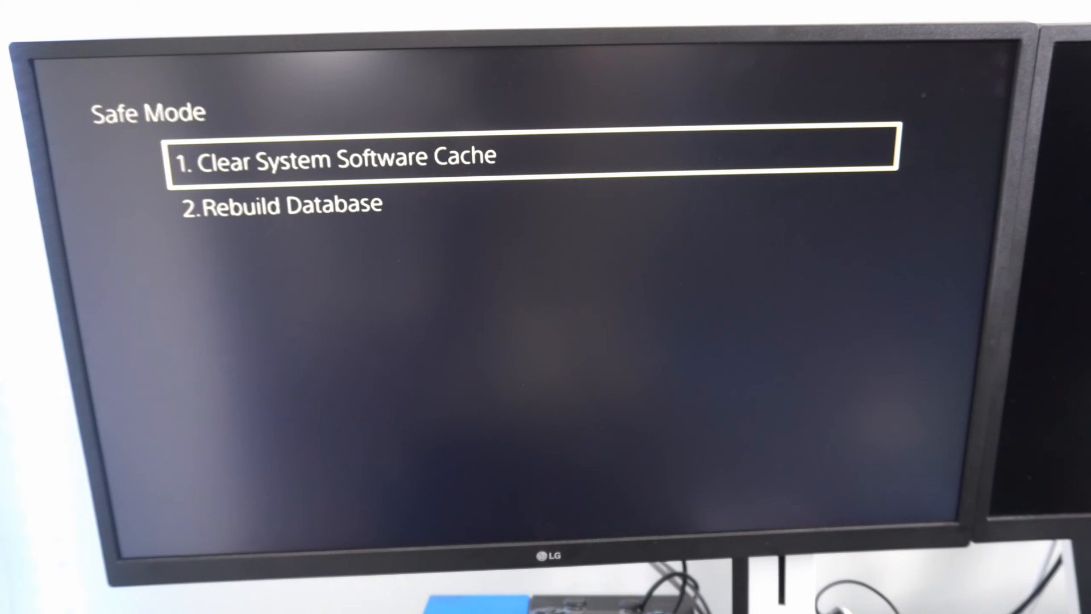
key(Down)
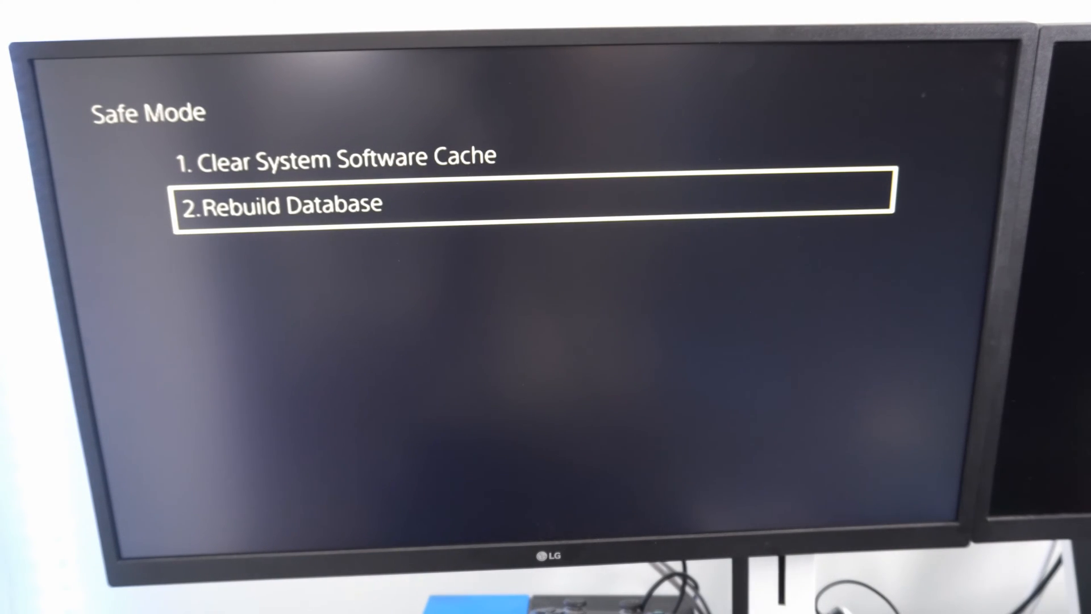
click(281, 203)
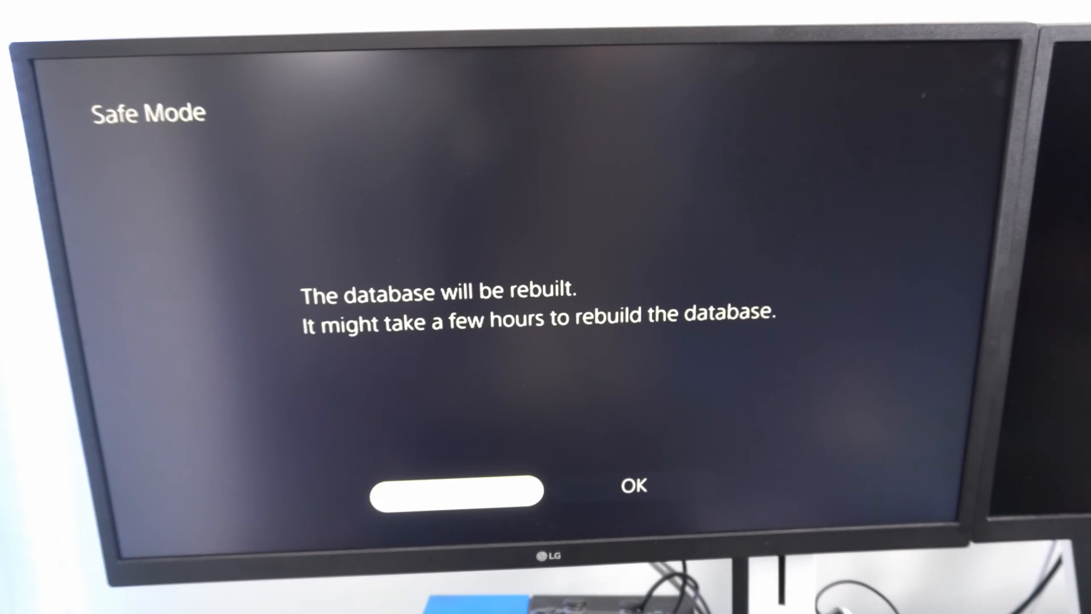